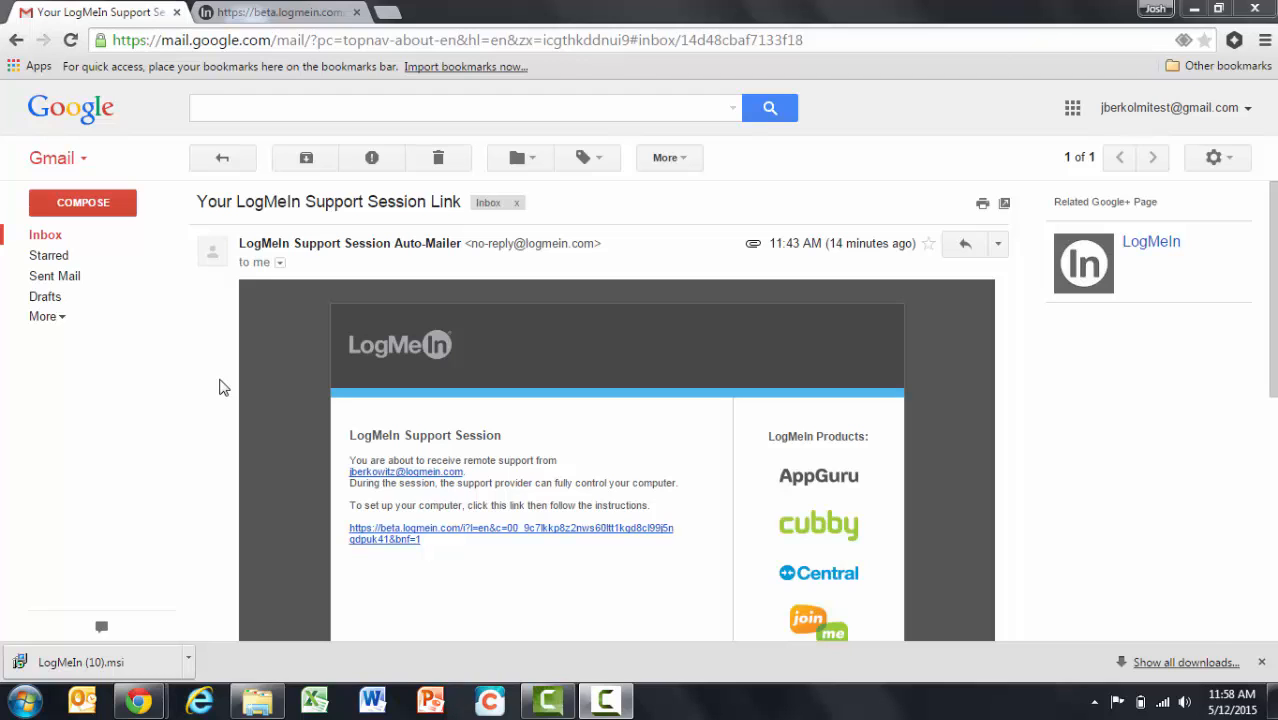
mouse_move(468, 540)
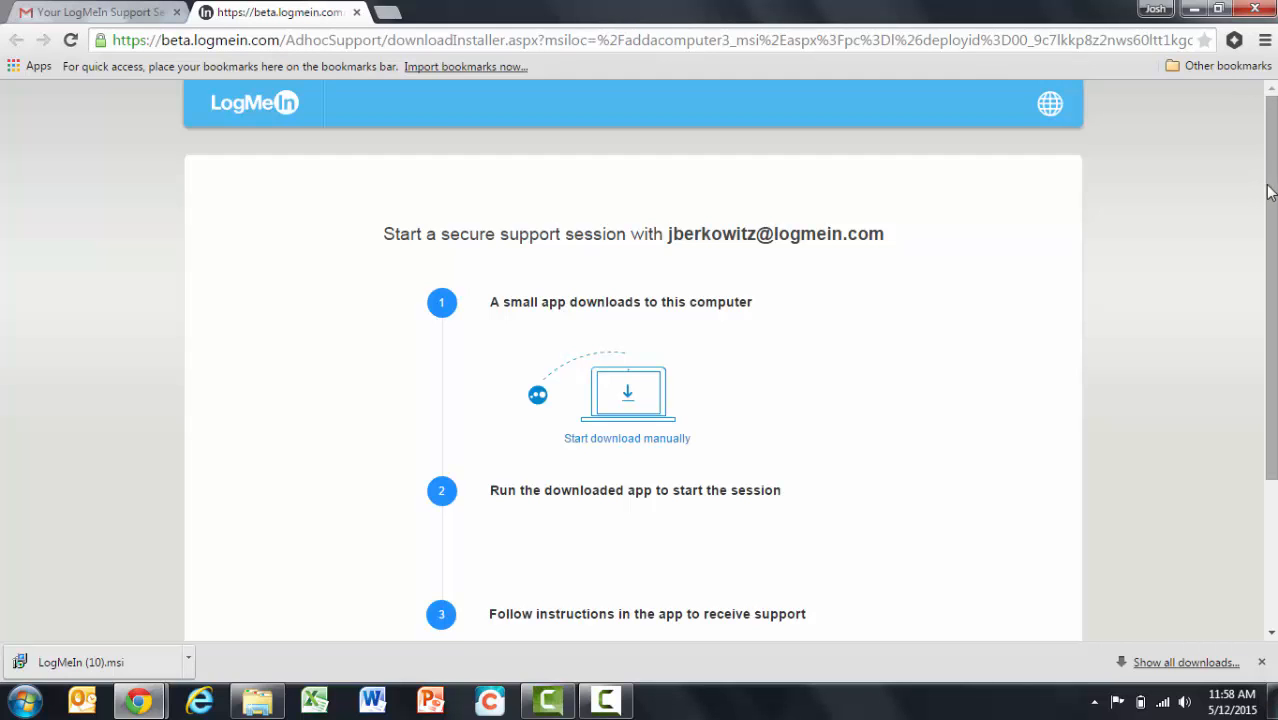
scroll("down", 3)
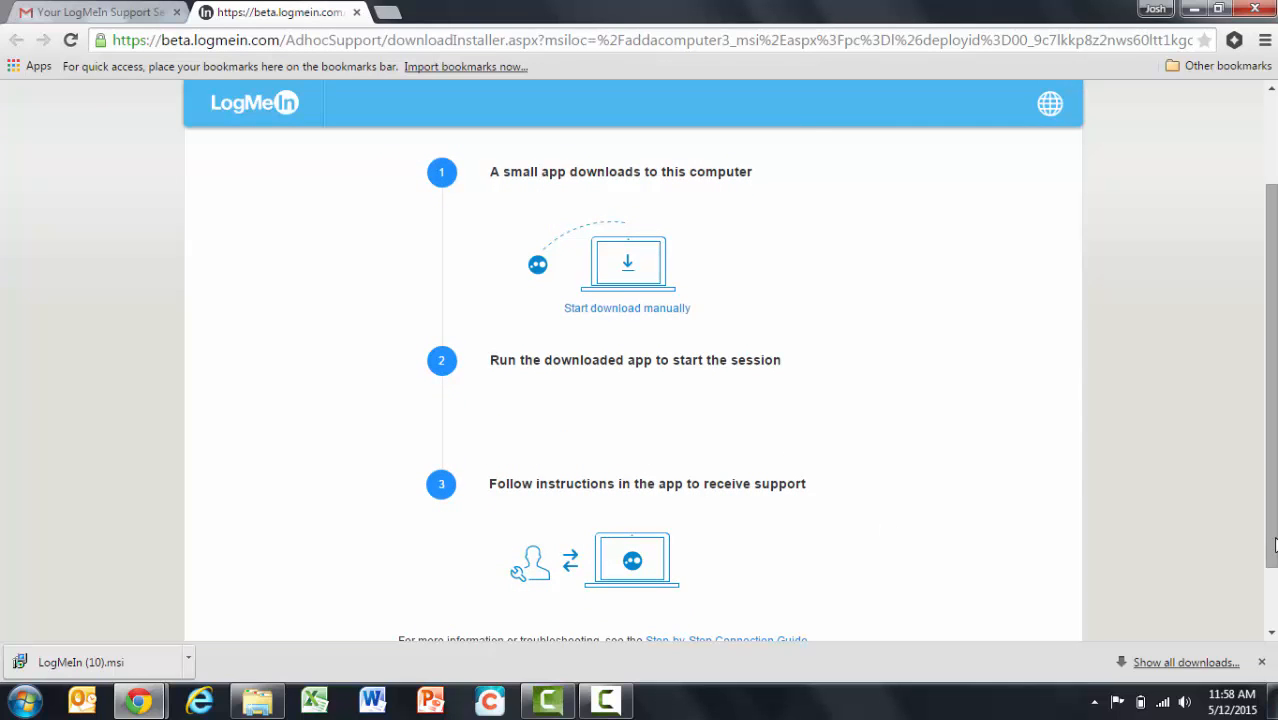
scroll("down", 3)
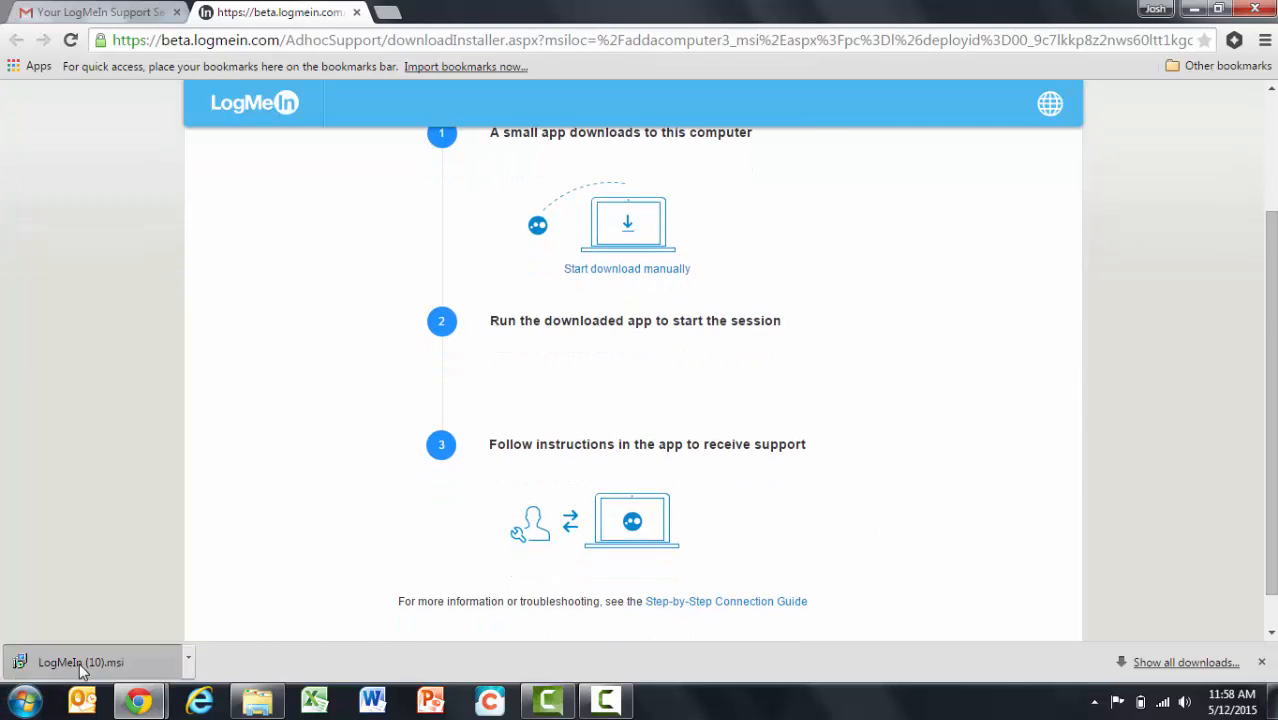
Run the downloaded LogMeIn (10).msi installer from LogMeIn, Inc. past the Windows security warning
left_click(80, 662)
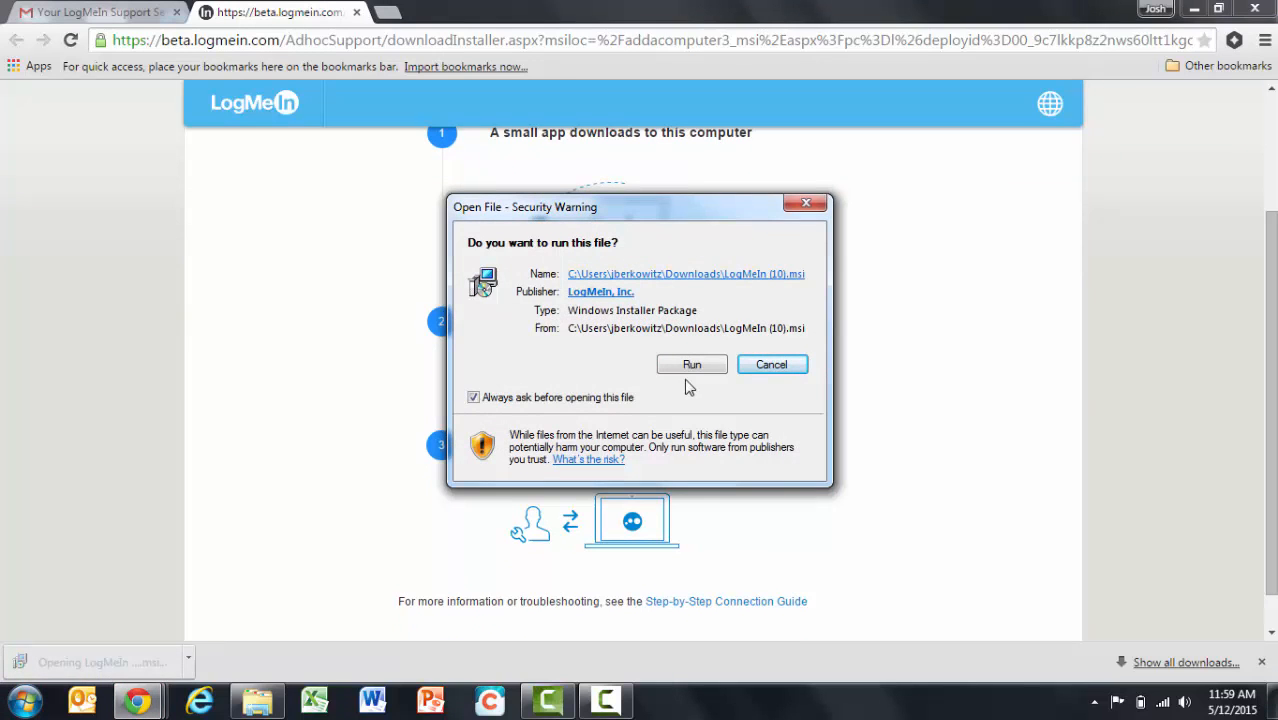
left_click(692, 364)
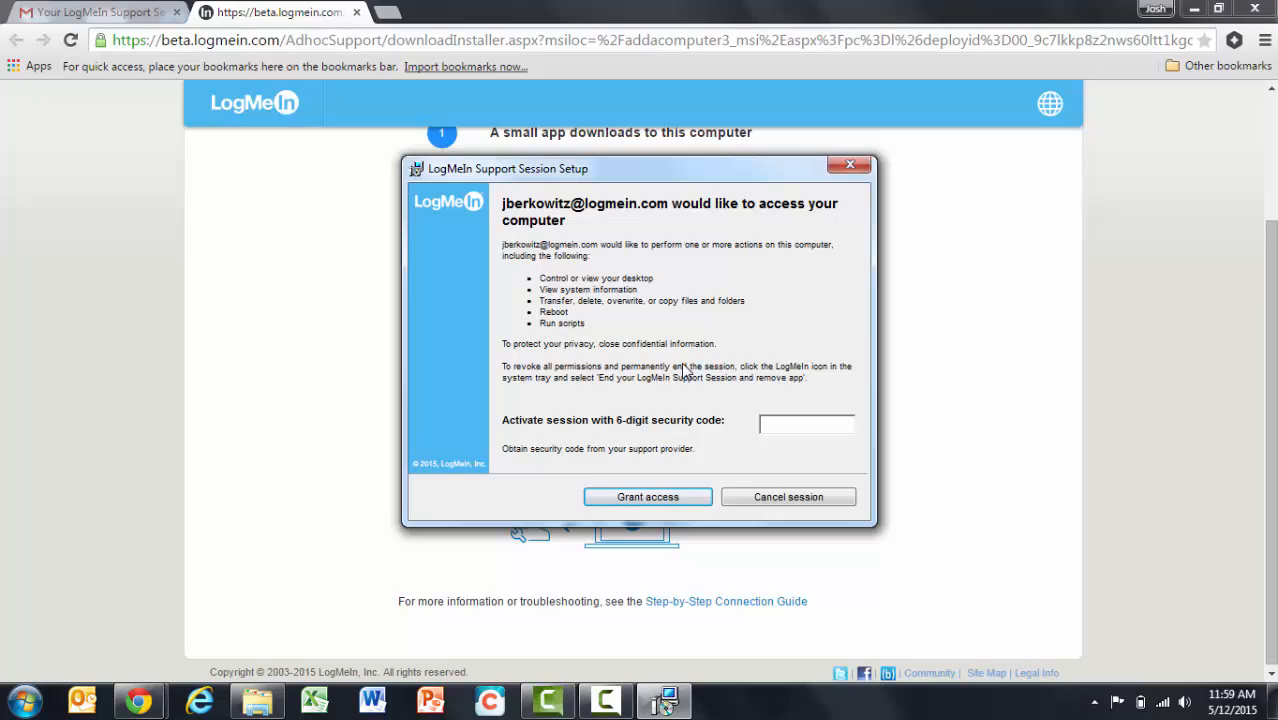
left_click(806, 423)
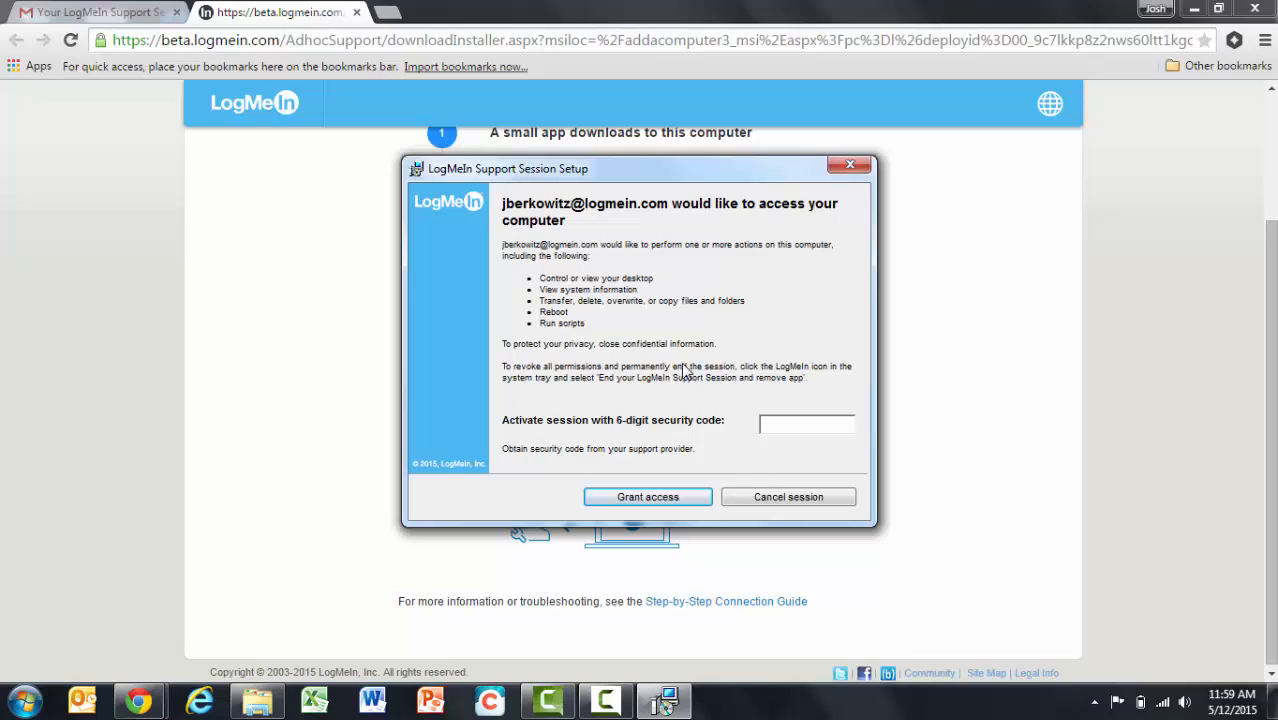
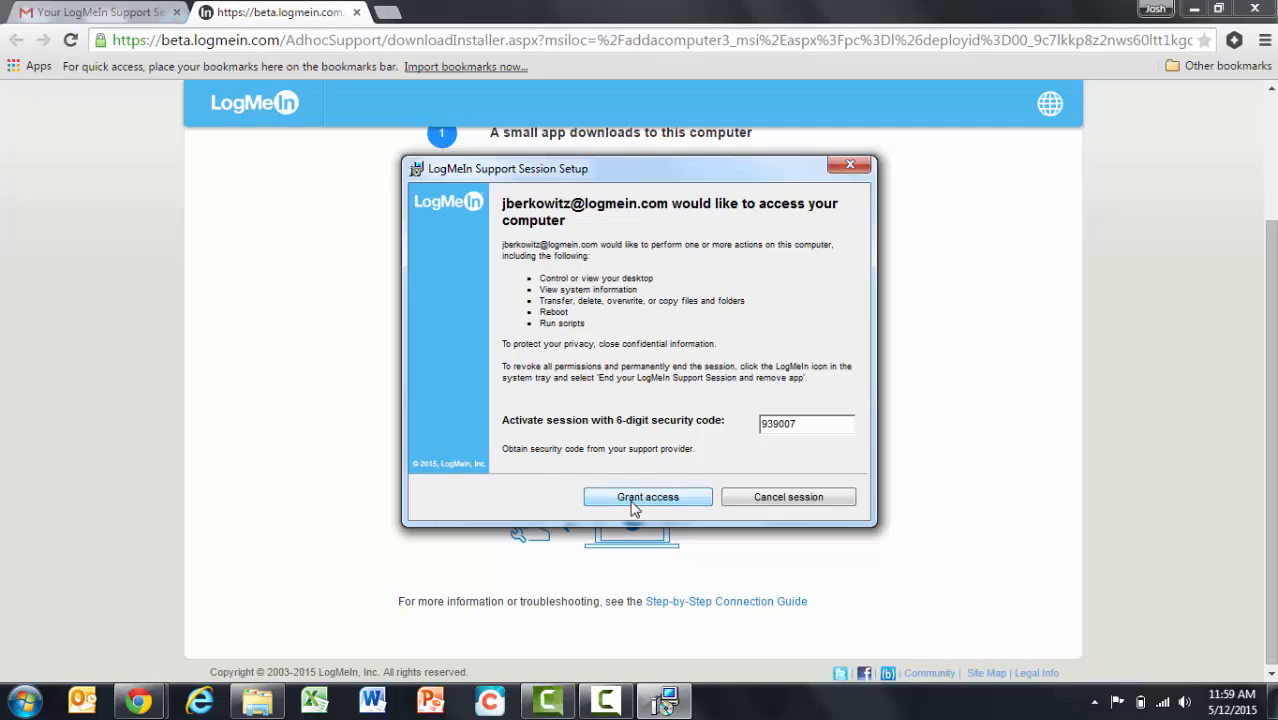
left_click(648, 497)
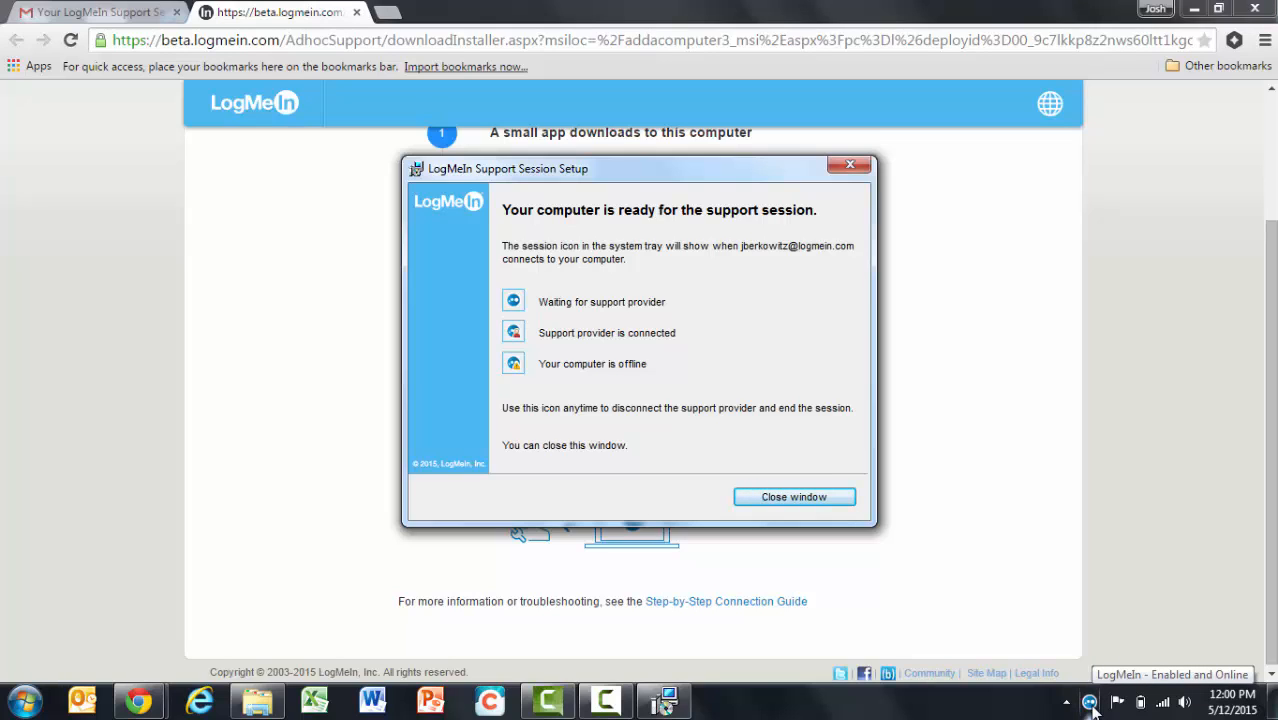
mouse_move(676, 376)
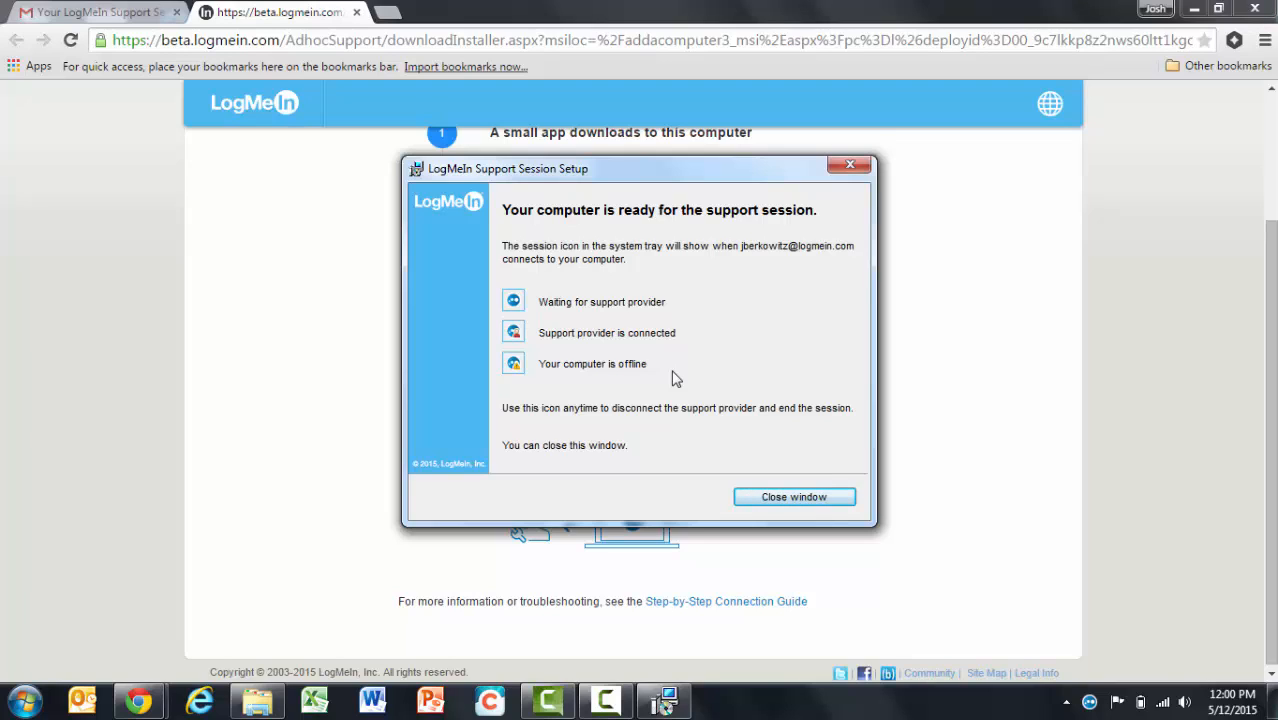
mouse_move(734, 432)
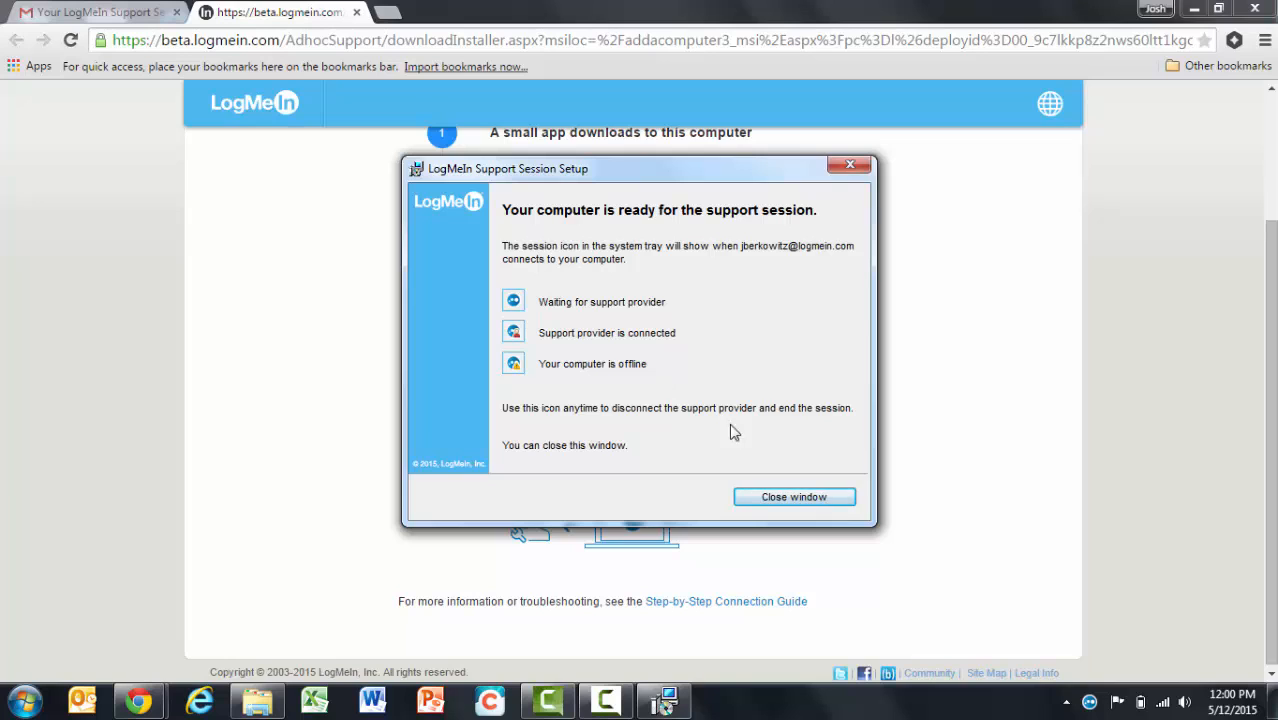
Close the 'Your computer is ready for the support session' window
left_click(794, 497)
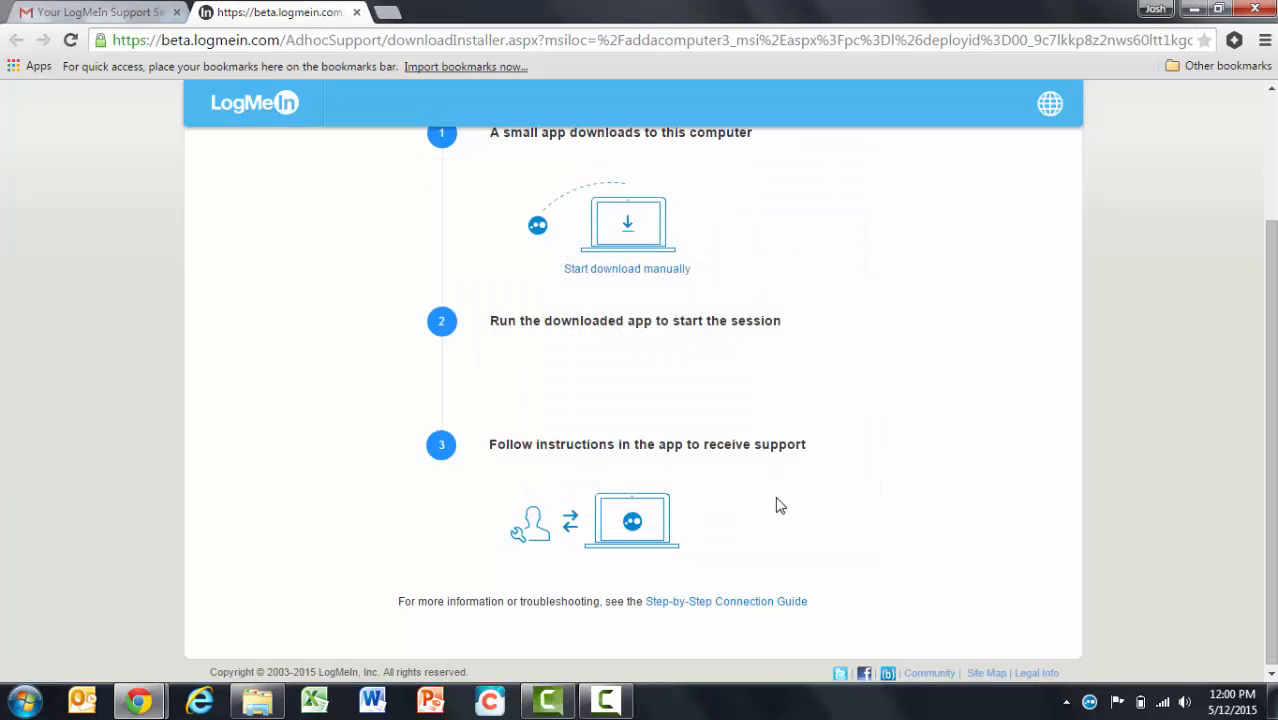